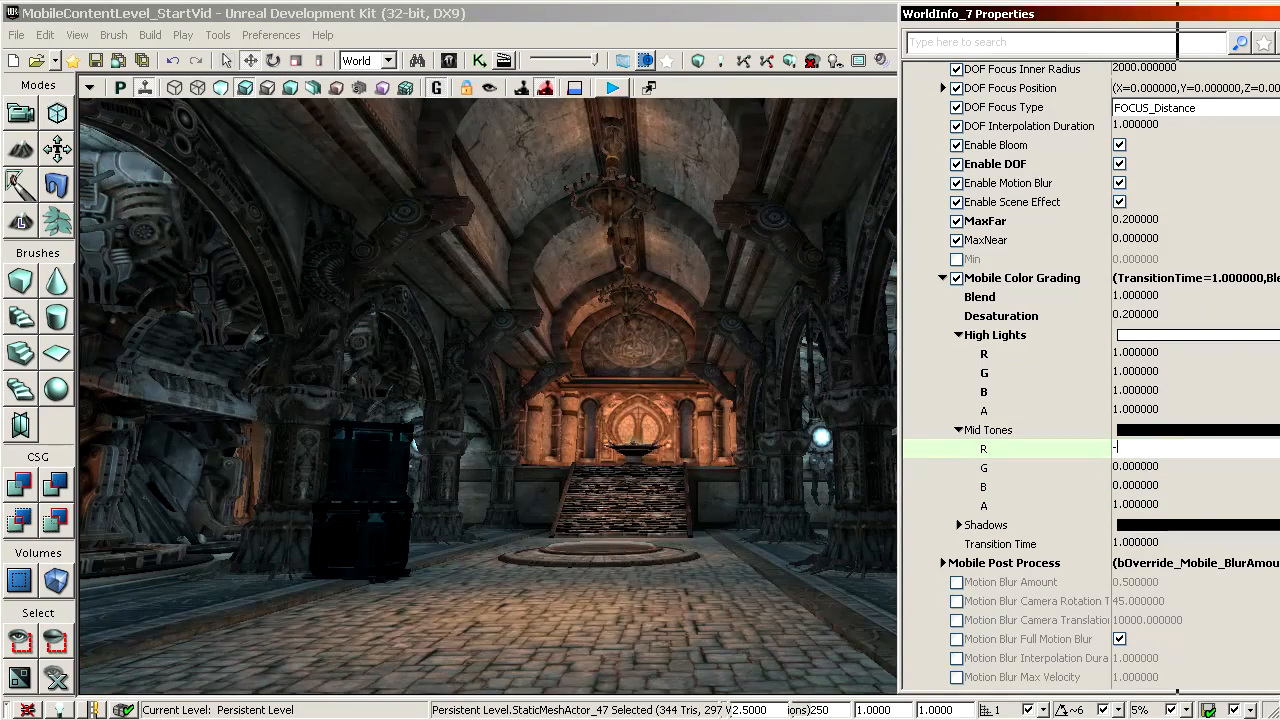
type("-0.300000")
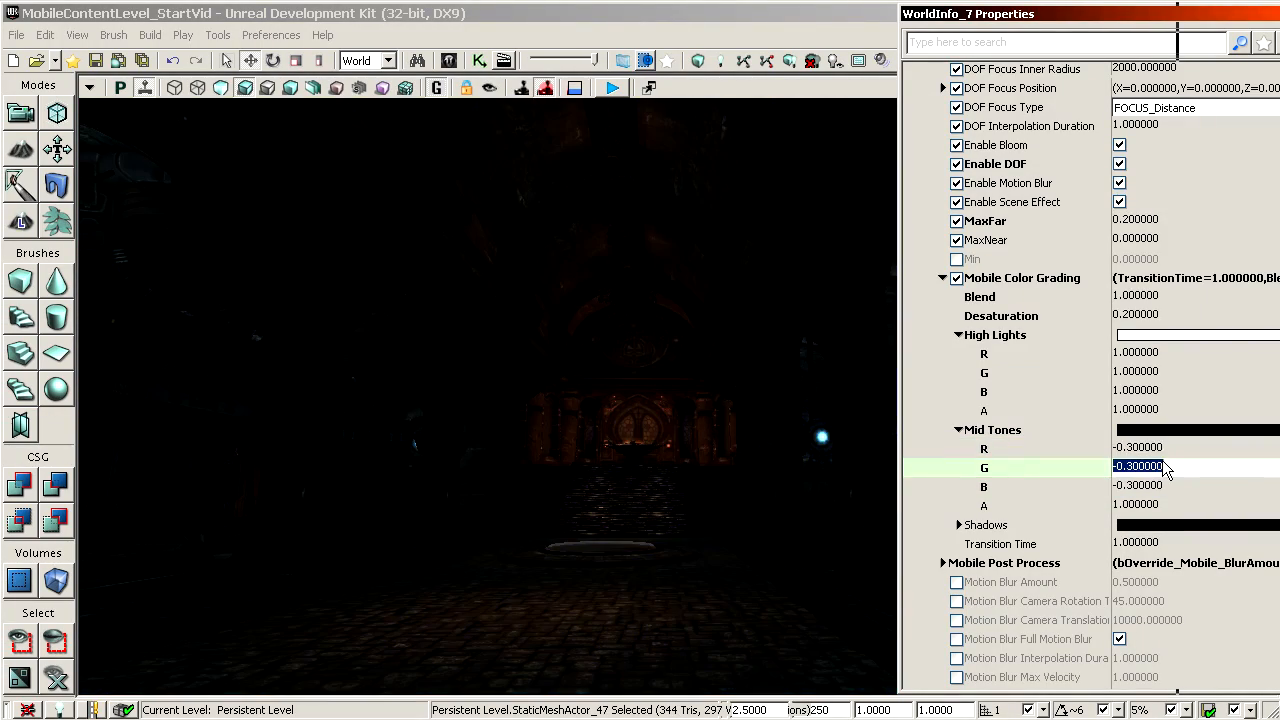